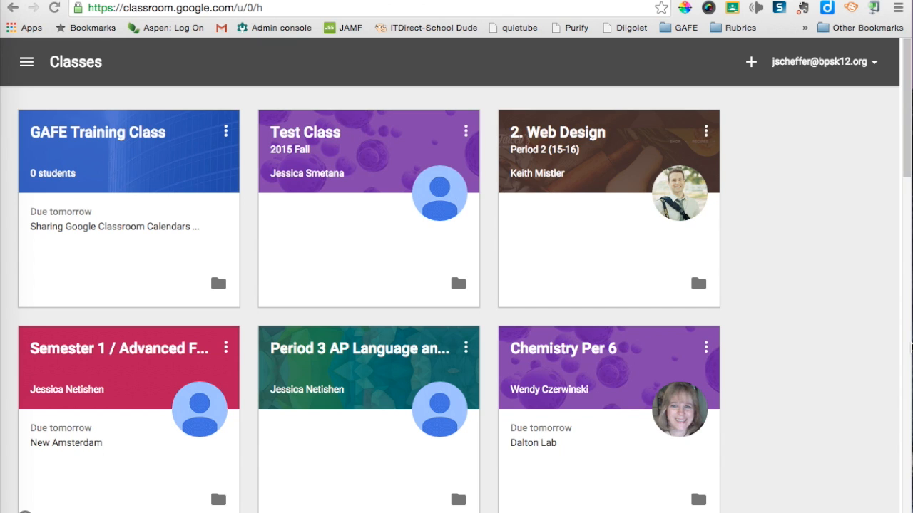
{"action": "mouse_move", "coordinate": [585, 194]}
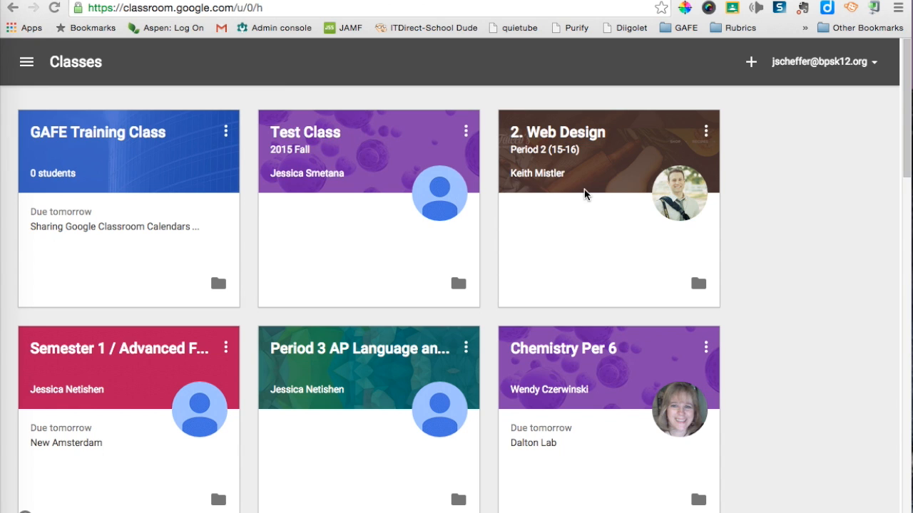
{"action": "mouse_move", "coordinate": [130, 140]}
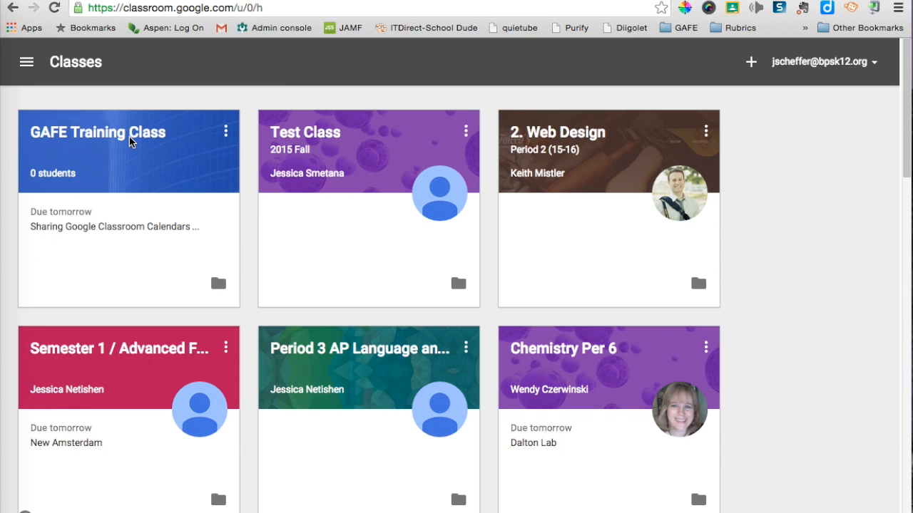
Open the GAFE Training Class's About tab and launch its calendar in Google Calendar.
{"action": "left_click", "coordinate": [98, 132]}
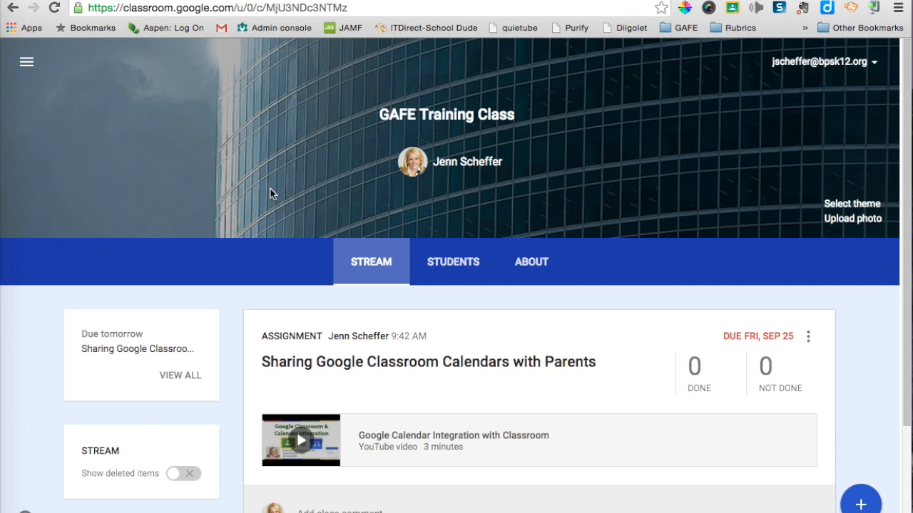
{"action": "scroll", "scroll_direction": "down", "scroll_amount": 3}
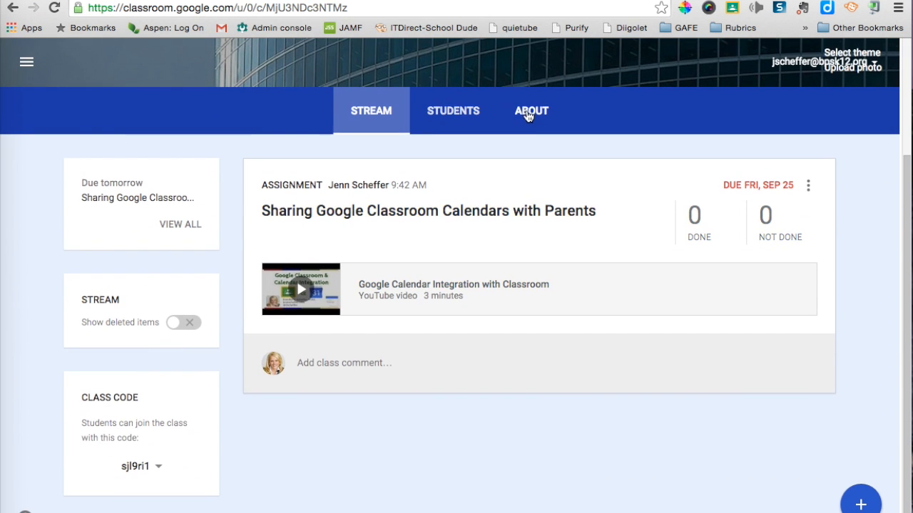
{"action": "left_click", "coordinate": [530, 110]}
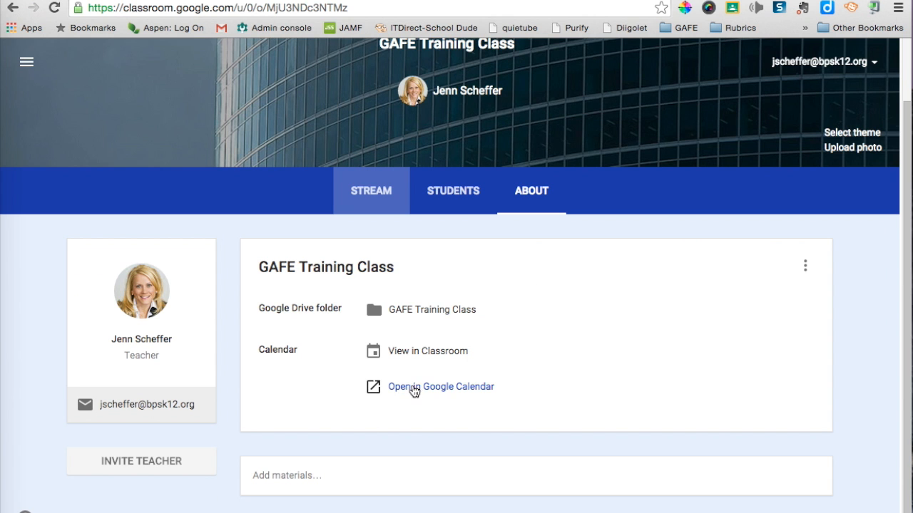
{"action": "mouse_move", "coordinate": [406, 397]}
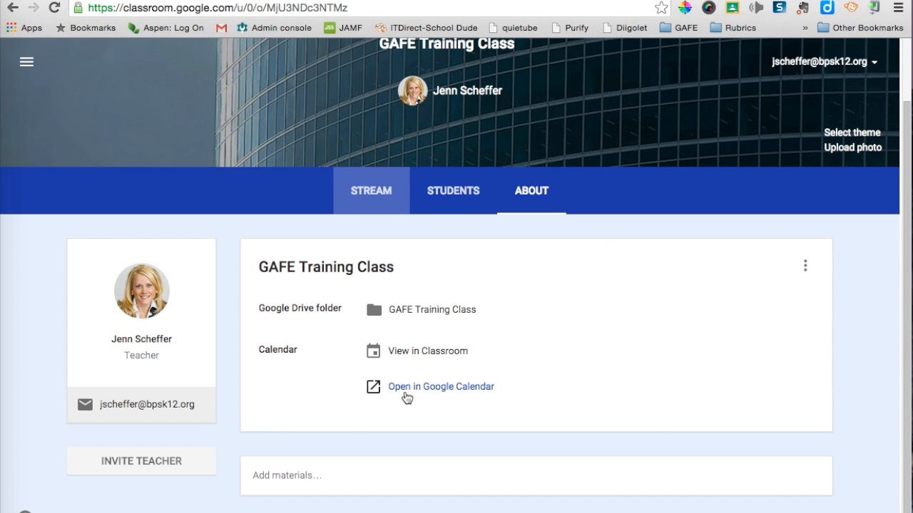
{"action": "left_click", "coordinate": [440, 387]}
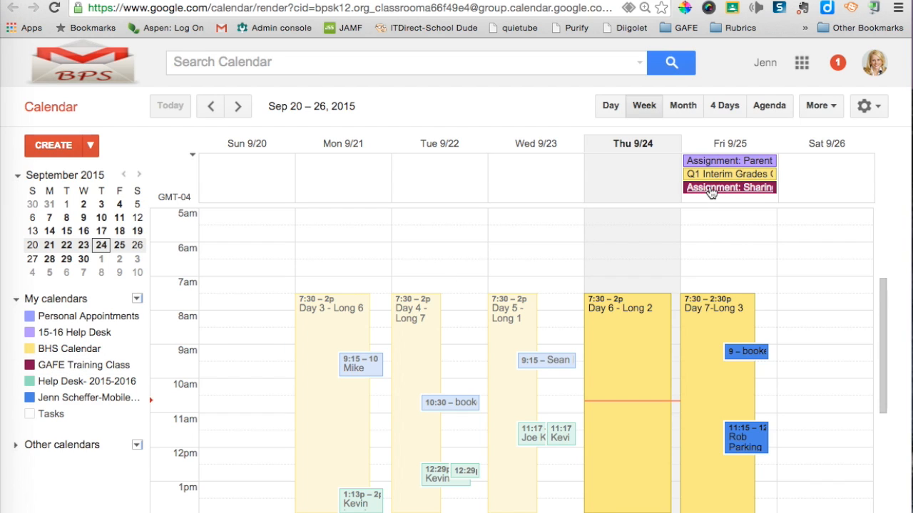
{"action": "mouse_move", "coordinate": [713, 195]}
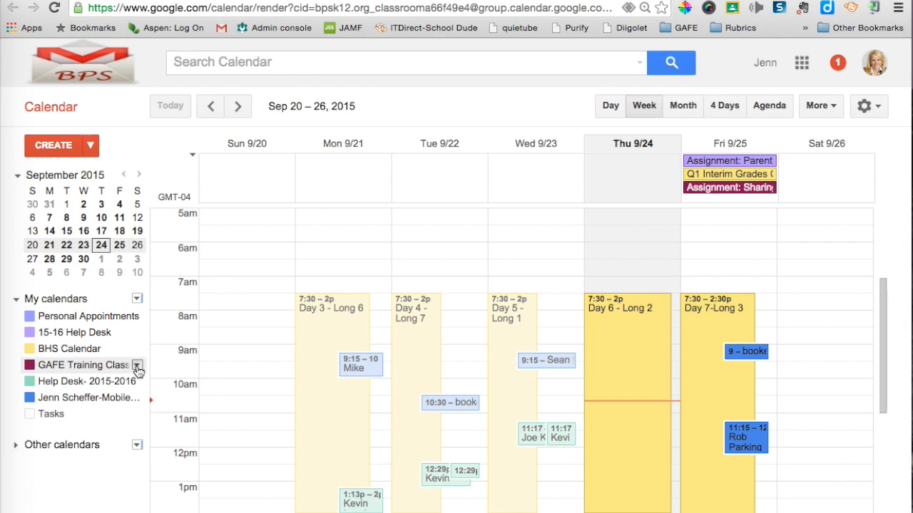
Open the GAFE Training Class dropdown menu under My calendars.
{"action": "left_click", "coordinate": [137, 365]}
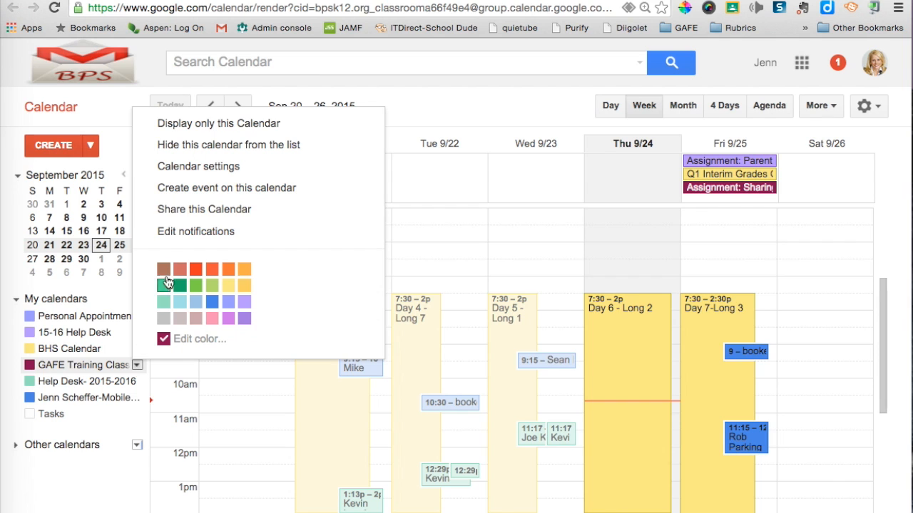
Share the GAFE Training Class calendar publicly, save, and confirm the public-calendar warning.
{"action": "left_click", "coordinate": [204, 209]}
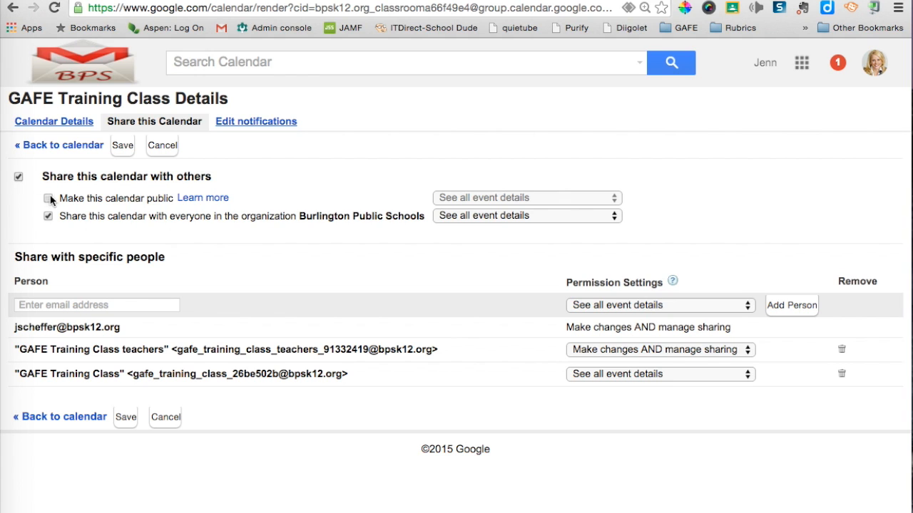
{"action": "left_click", "coordinate": [48, 198]}
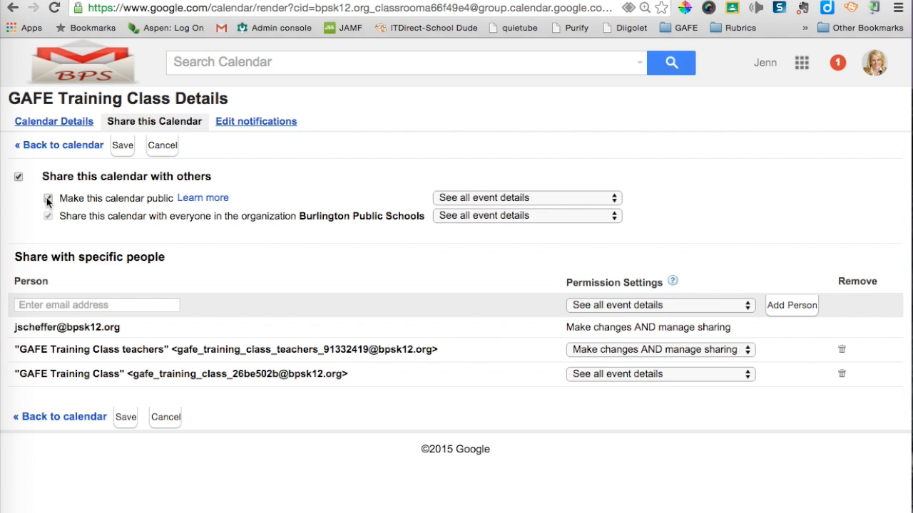
{"action": "left_click", "coordinate": [48, 198]}
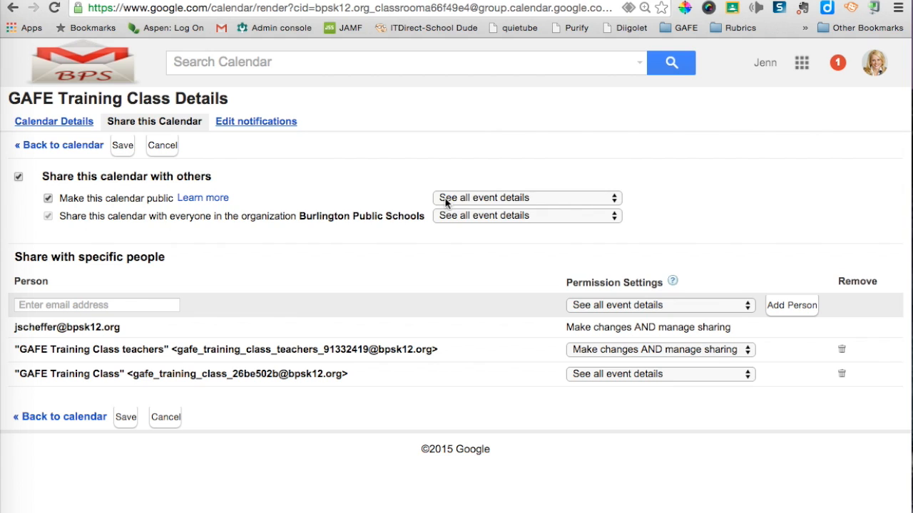
{"action": "mouse_move", "coordinate": [507, 200]}
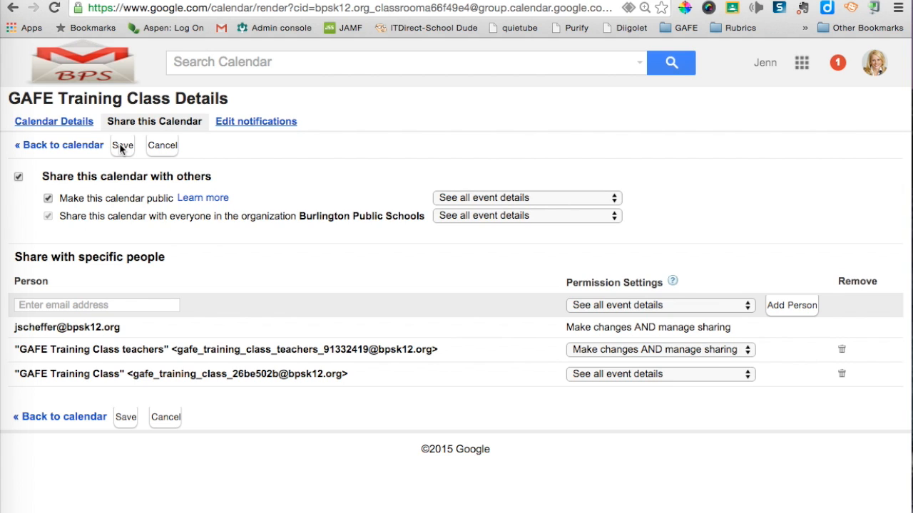
{"action": "left_click", "coordinate": [122, 145]}
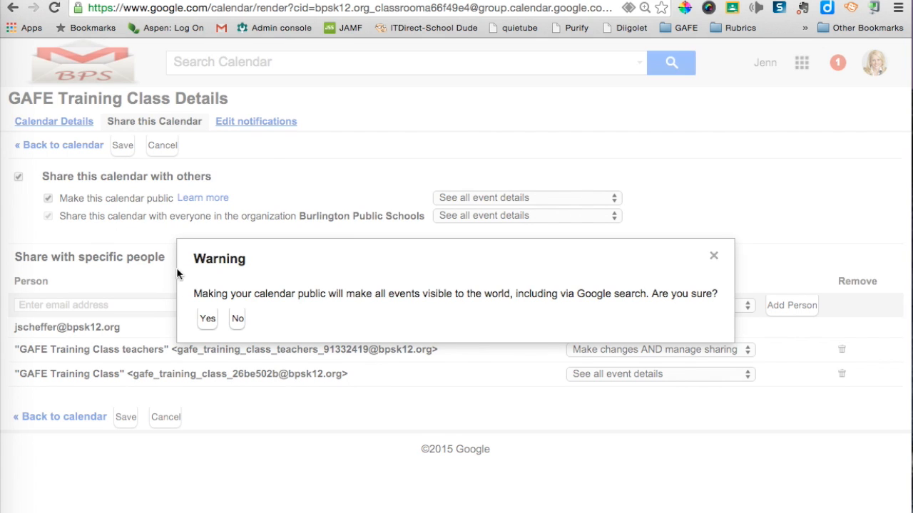
{"action": "mouse_move", "coordinate": [207, 330]}
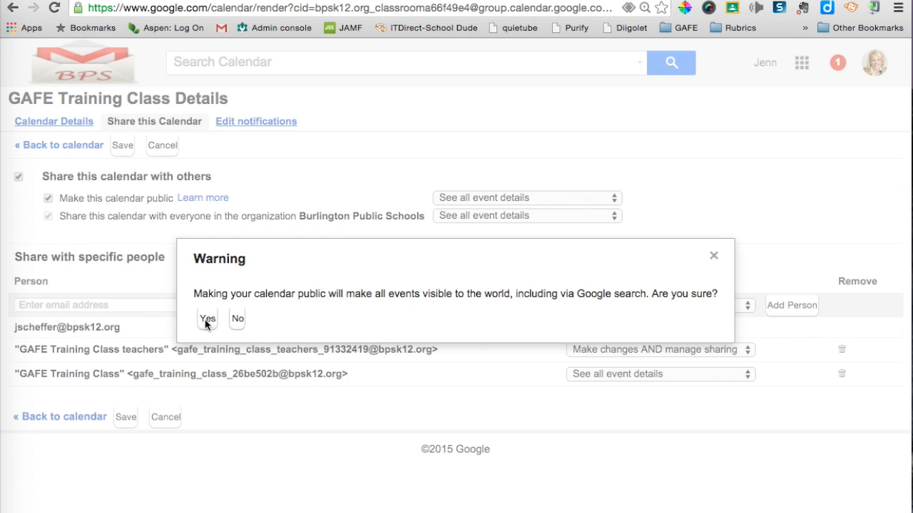
{"action": "left_click", "coordinate": [207, 318]}
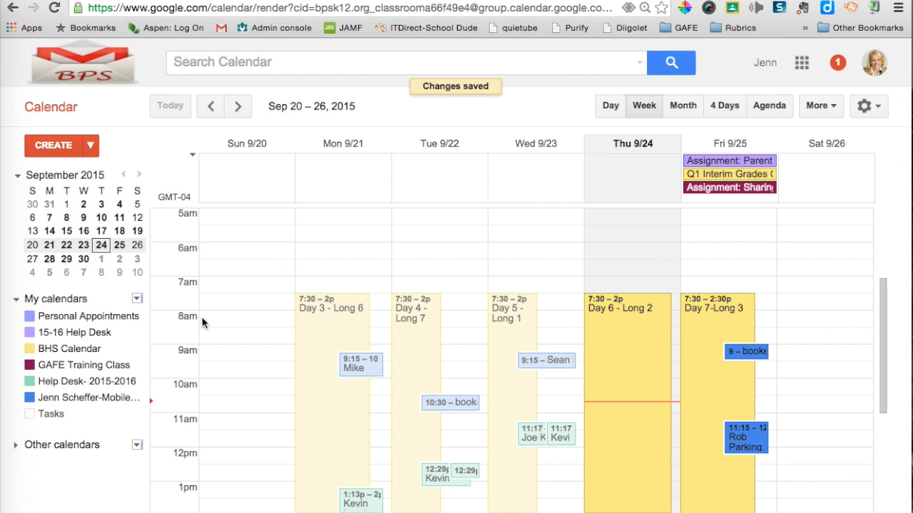
{"action": "mouse_move", "coordinate": [136, 365]}
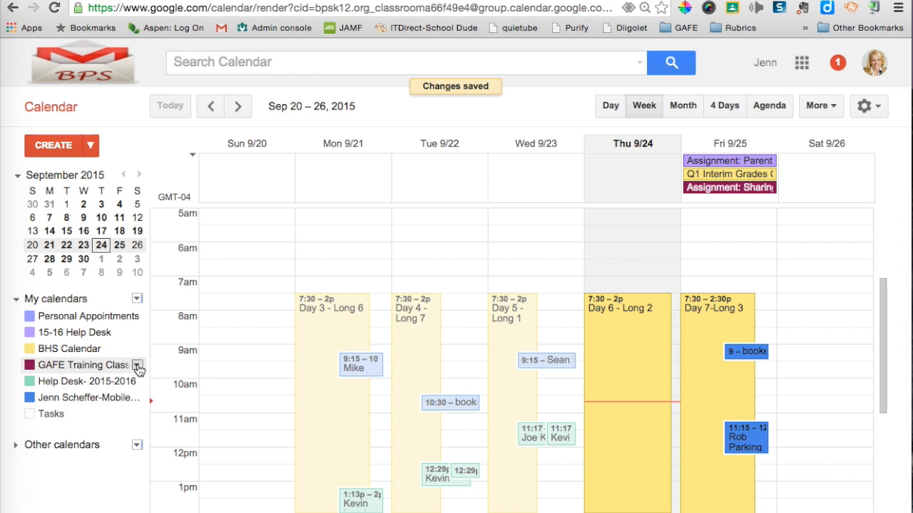
Open the GAFE Training Class Calendar settings and scroll to Embed This Calendar.
{"action": "left_click", "coordinate": [137, 365]}
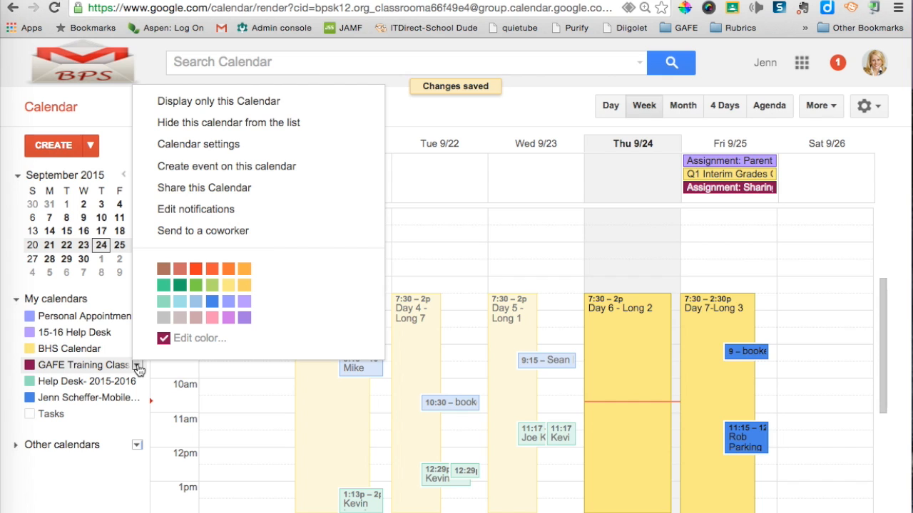
{"action": "mouse_move", "coordinate": [199, 144]}
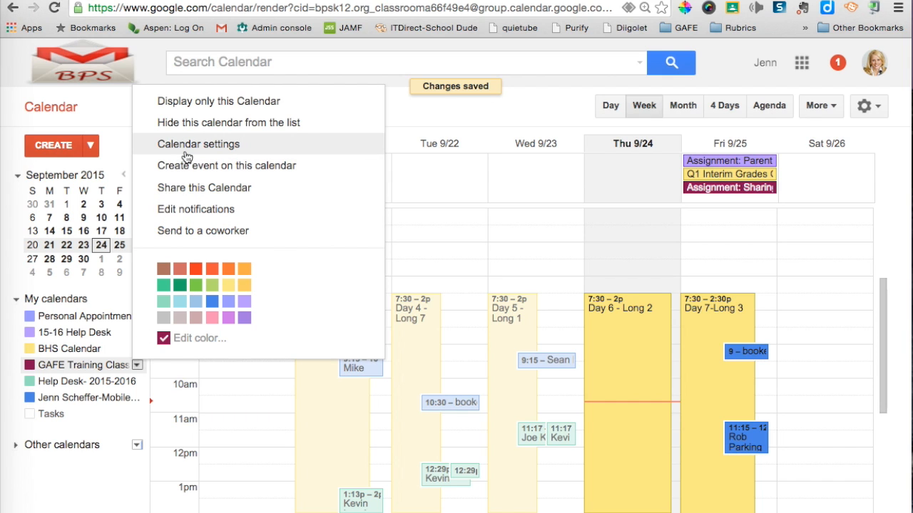
{"action": "left_click", "coordinate": [198, 143]}
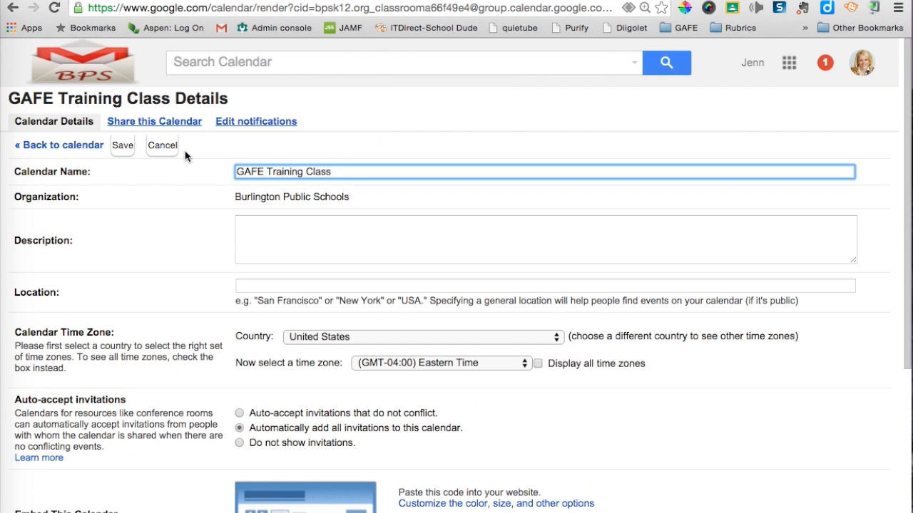
{"action": "scroll", "scroll_direction": "down", "scroll_amount": 3}
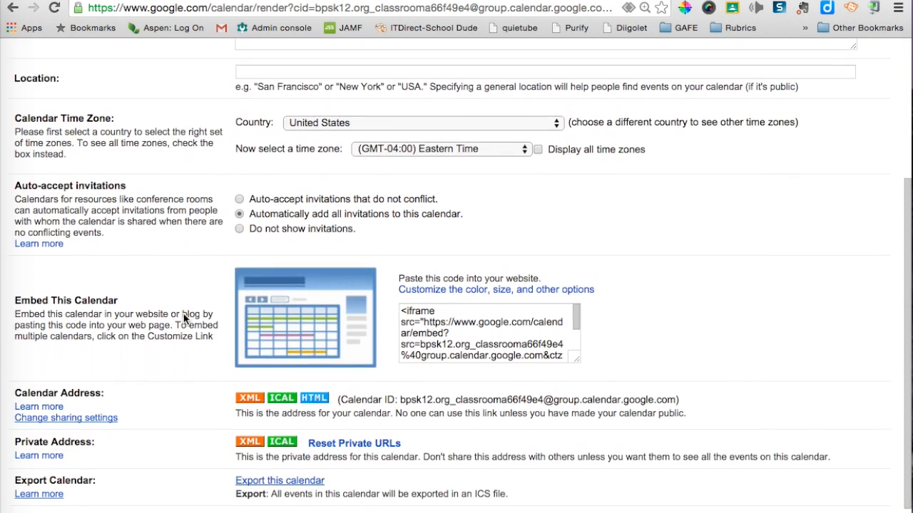
{"action": "scroll", "scroll_direction": "down", "scroll_amount": 3}
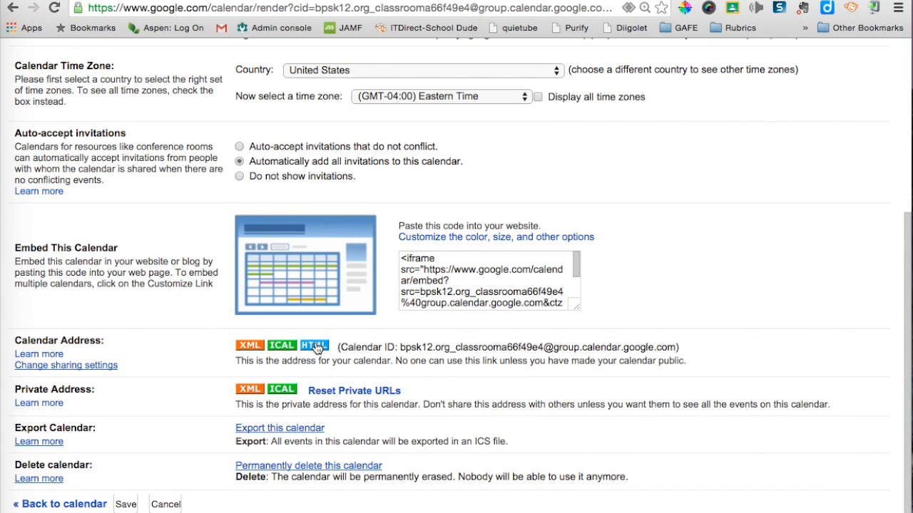
{"action": "left_click", "coordinate": [315, 345]}
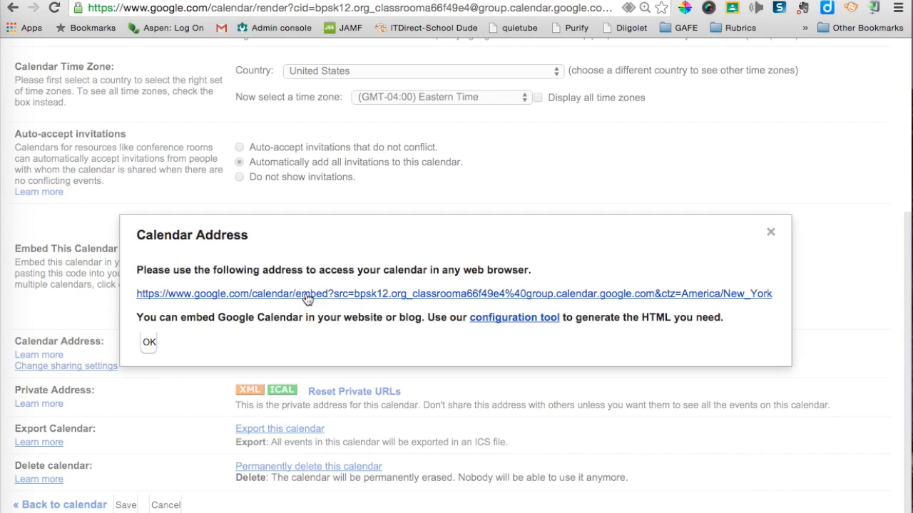
{"action": "left_click", "coordinate": [307, 293]}
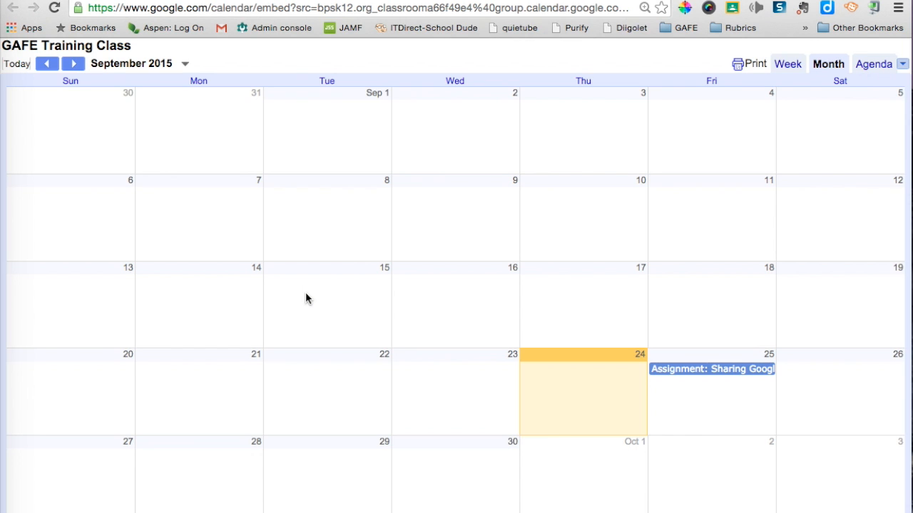
{"action": "mouse_move", "coordinate": [318, 268]}
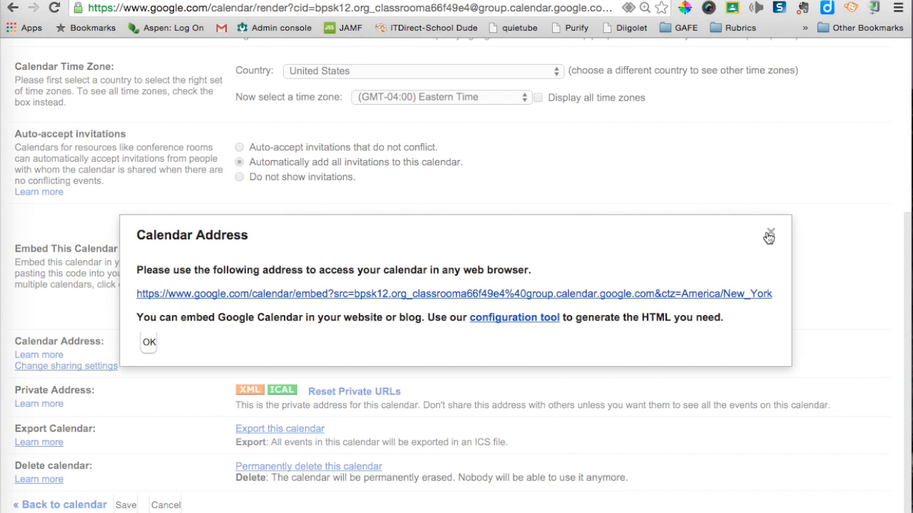
{"action": "left_click", "coordinate": [768, 237]}
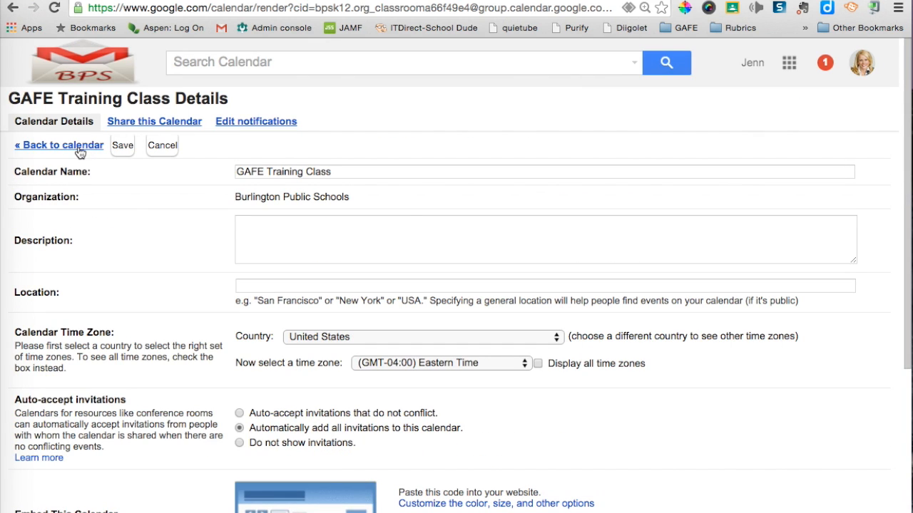
Highlight all the iframe code in the Embed This Calendar box.
{"action": "scroll", "scroll_direction": "down", "scroll_amount": 3}
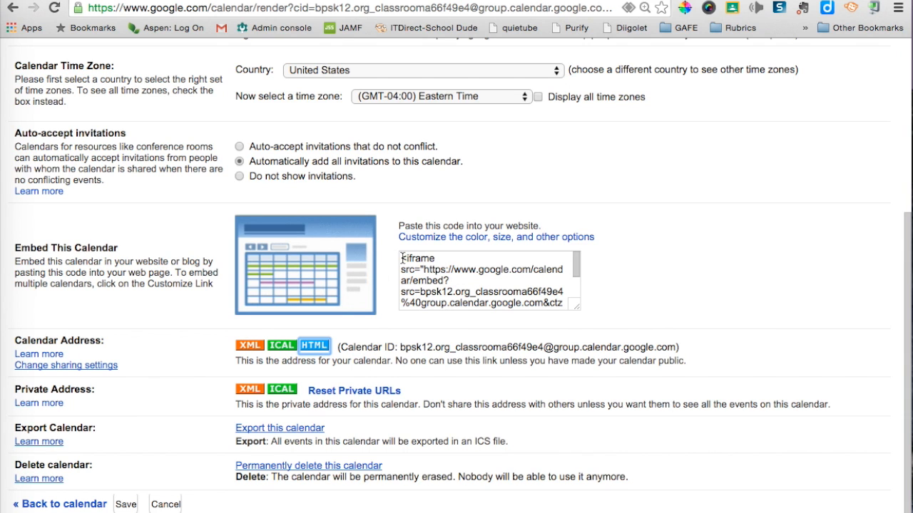
{"action": "left_click", "coordinate": [489, 278]}
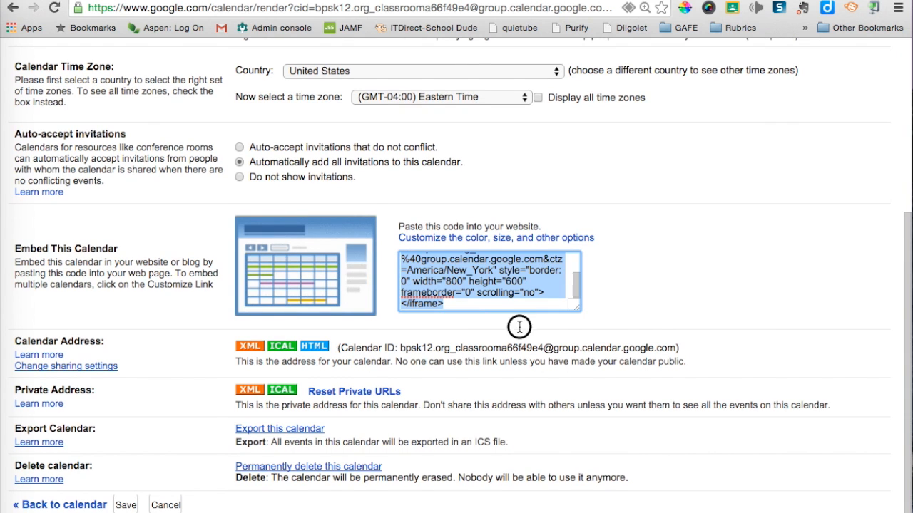
{"action": "mouse_move", "coordinate": [524, 340]}
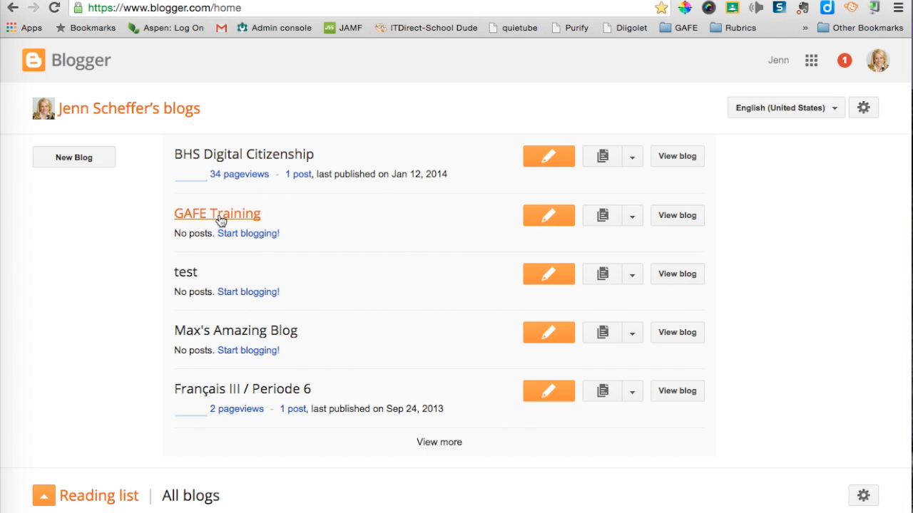
{"action": "mouse_move", "coordinate": [631, 216]}
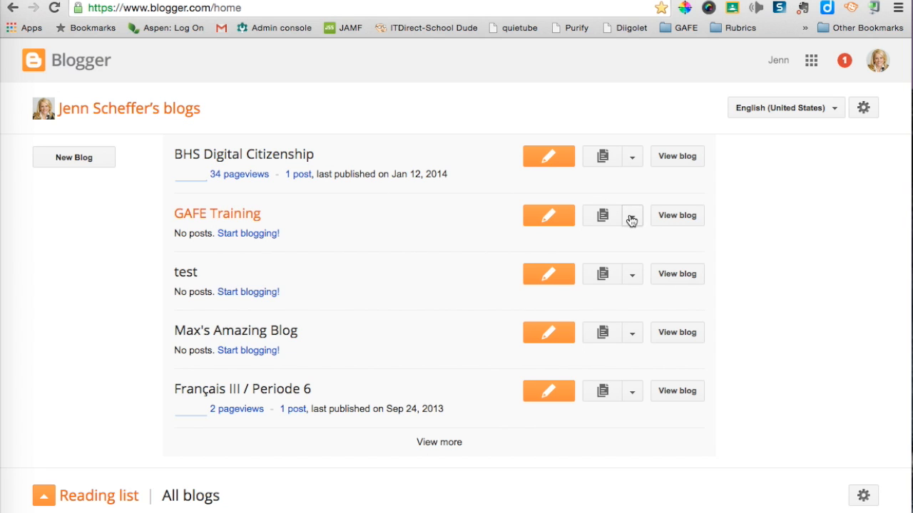
Open the GAFE Training blog's Layout and start adding a gadget to sidebar-right-1.
{"action": "left_click", "coordinate": [632, 216]}
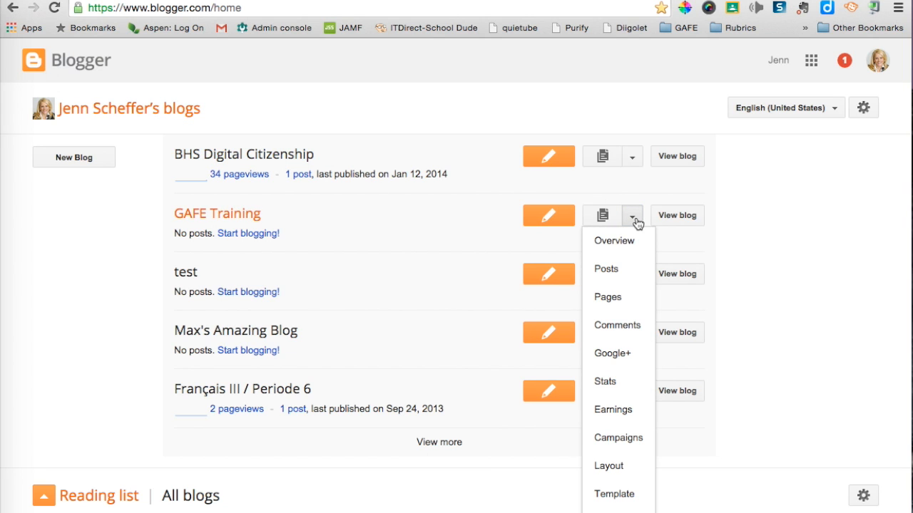
{"action": "mouse_move", "coordinate": [609, 466]}
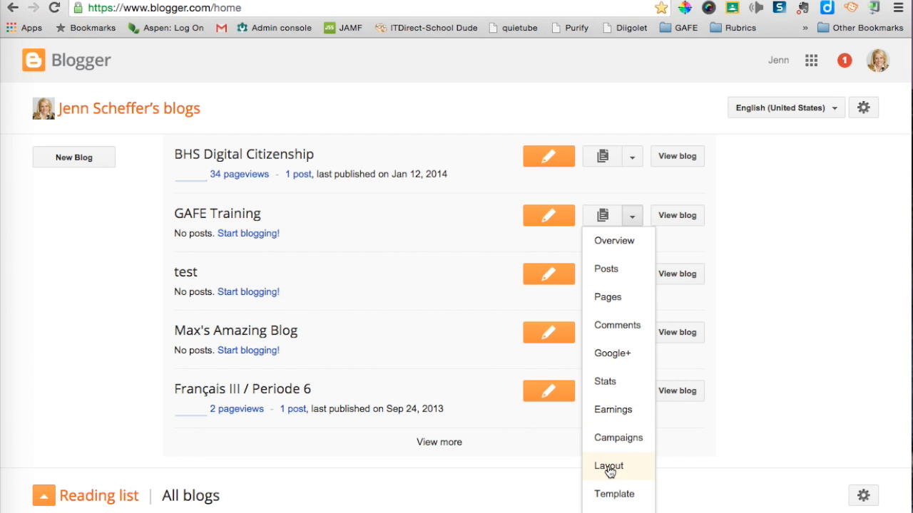
{"action": "left_click", "coordinate": [608, 466]}
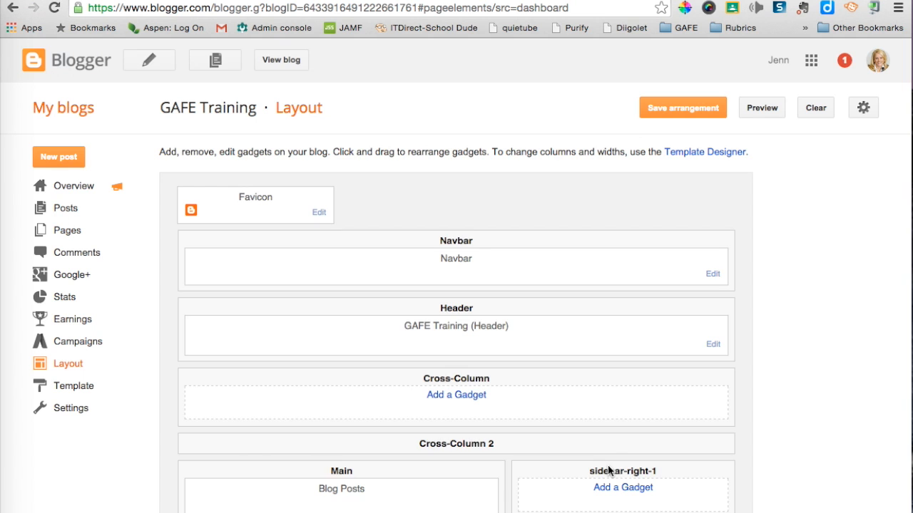
{"action": "scroll", "scroll_direction": "down", "scroll_amount": 3}
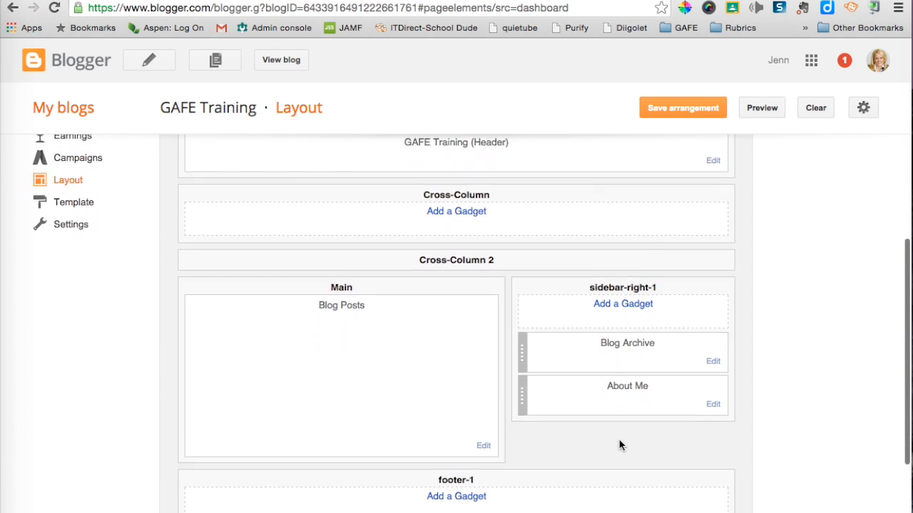
{"action": "scroll", "scroll_direction": "down", "scroll_amount": 3}
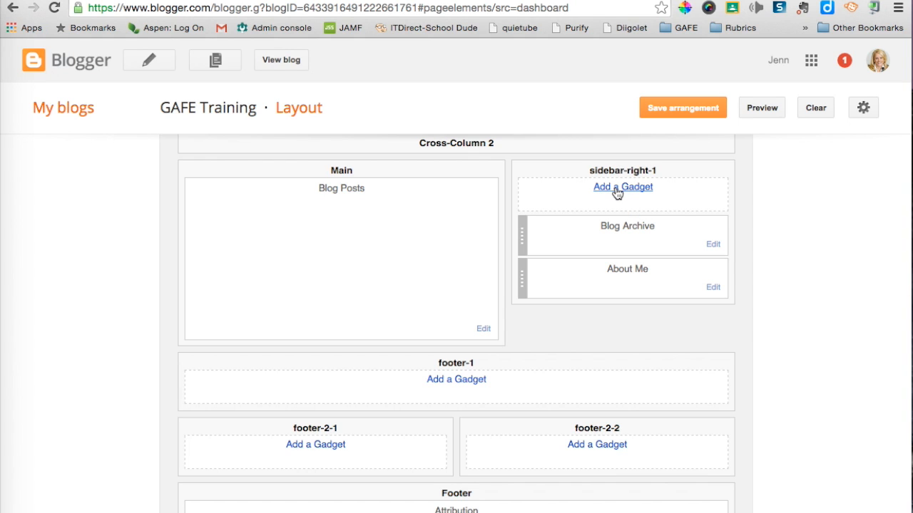
{"action": "left_click", "coordinate": [622, 186]}
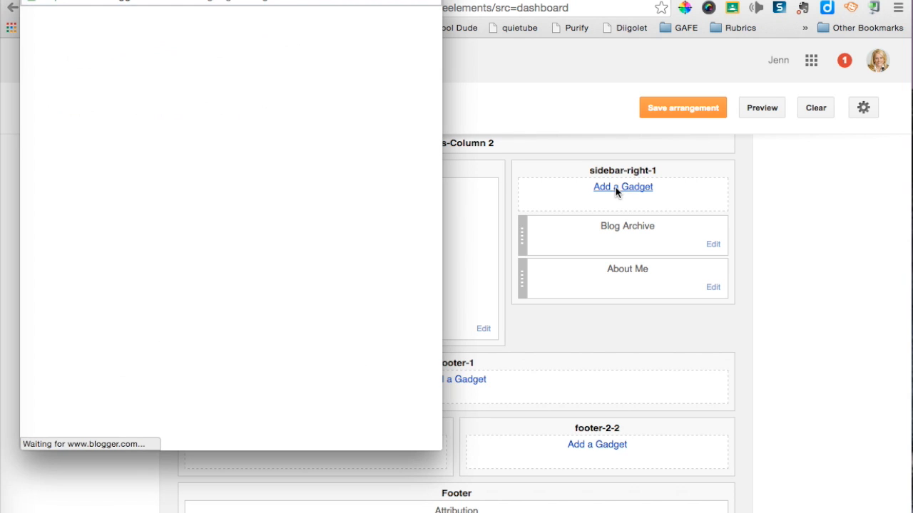
Add an HTML/JavaScript gadget titled 'Classroom Calendar' with the embed code sized 300 by 400.
{"action": "left_click", "coordinate": [623, 186]}
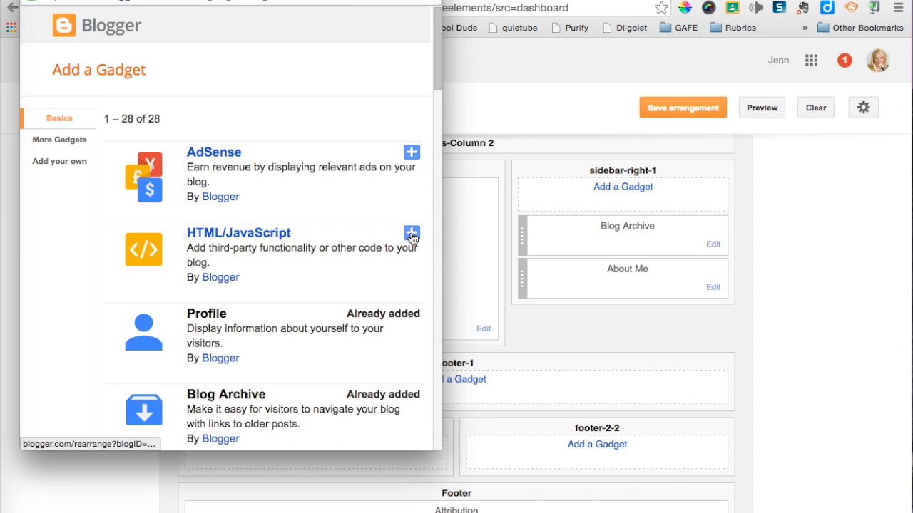
{"action": "mouse_move", "coordinate": [412, 235]}
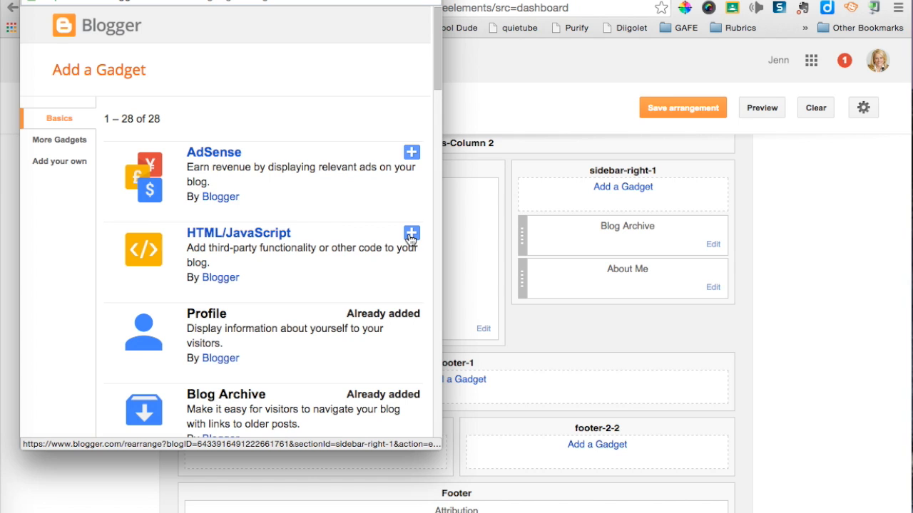
{"action": "left_click", "coordinate": [412, 233]}
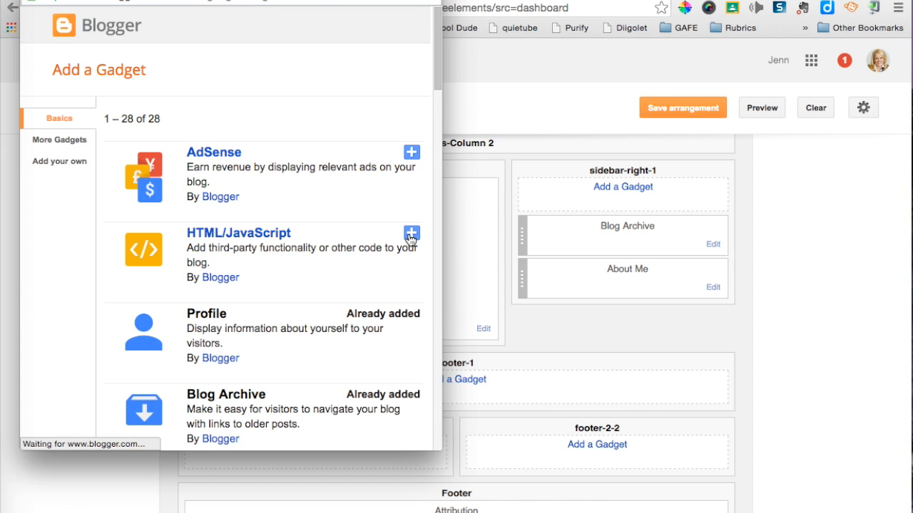
{"action": "left_click", "coordinate": [411, 234]}
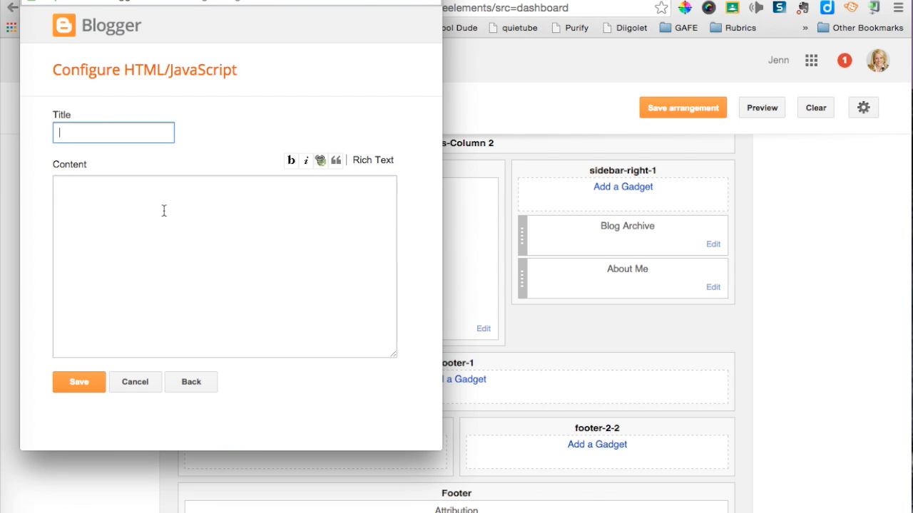
{"action": "type", "text": "A"}
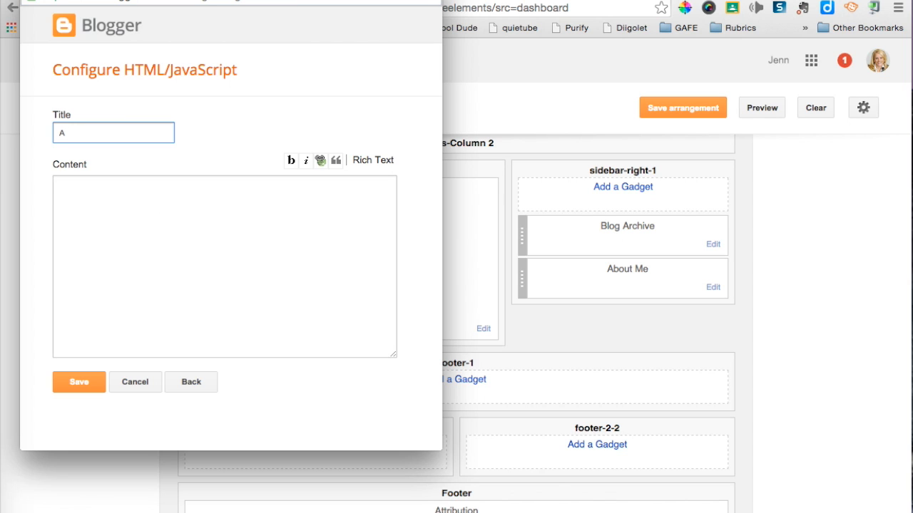
{"action": "type", "text": "Classroom Calendar"}
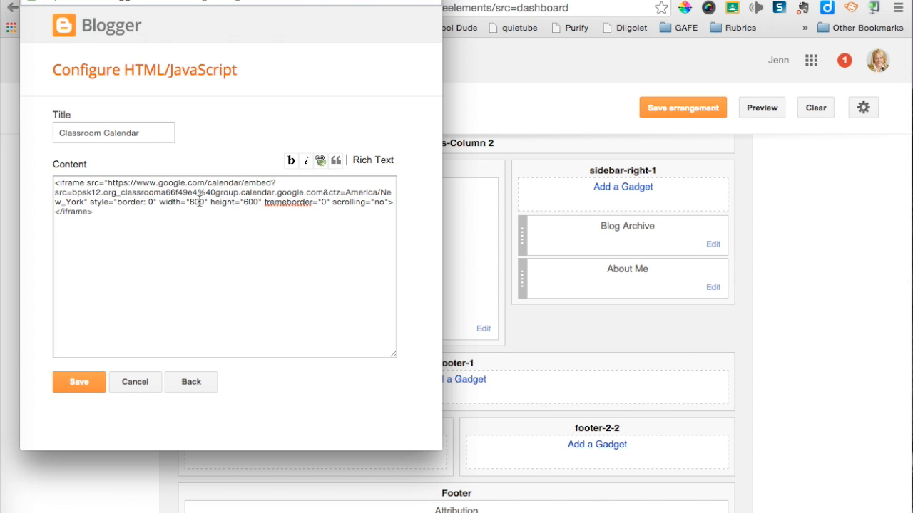
{"action": "left_click", "coordinate": [196, 201]}
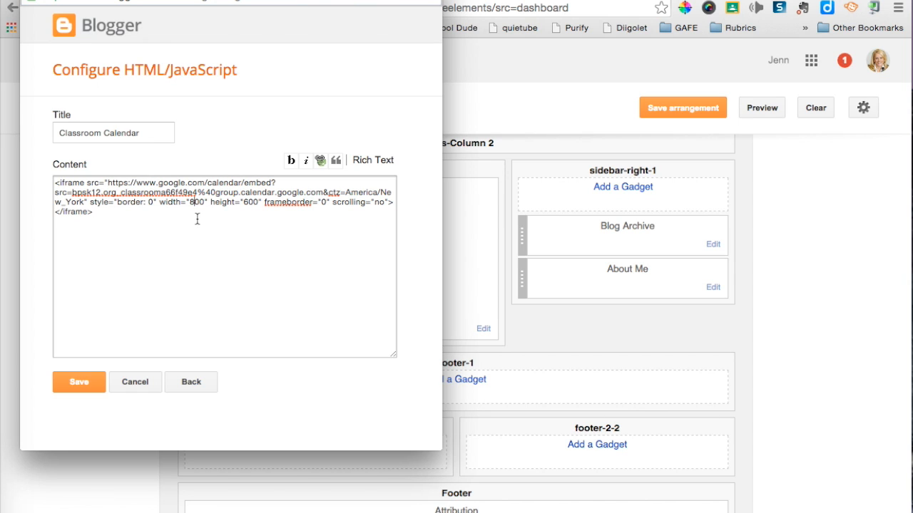
{"action": "type", "text": "400"}
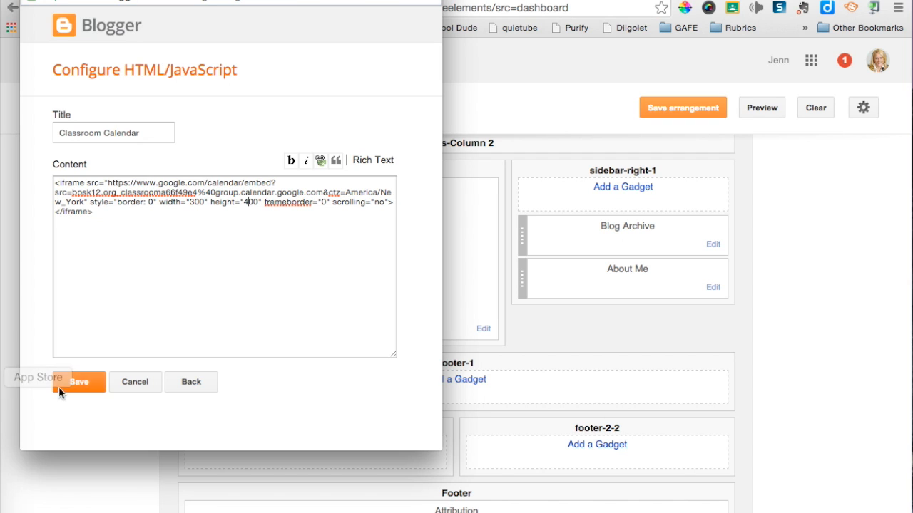
Save the Classroom Calendar gadget and the sidebar arrangement, then view the blog.
{"action": "left_click", "coordinate": [80, 382]}
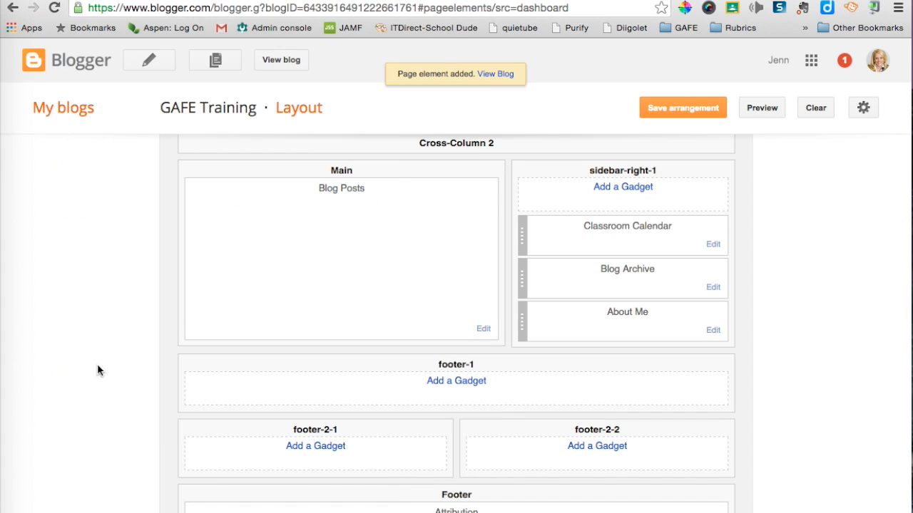
{"action": "left_click", "coordinate": [682, 107]}
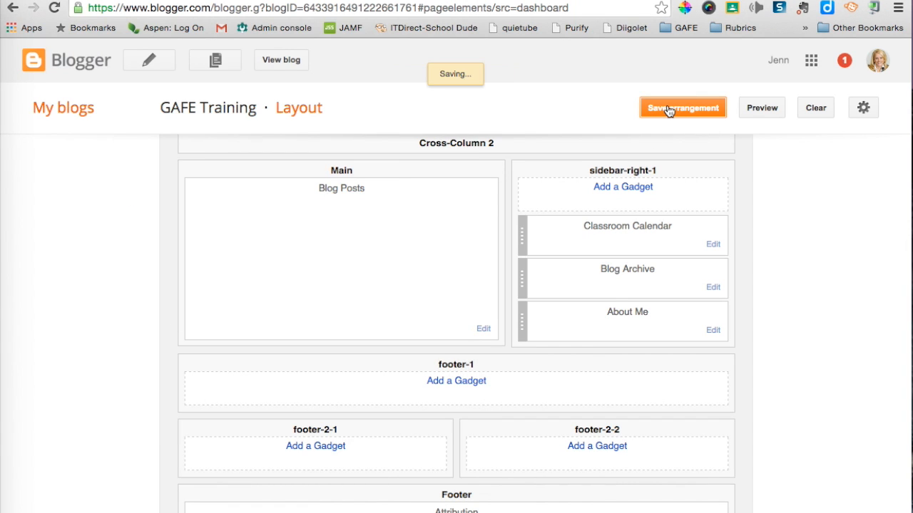
{"action": "left_click", "coordinate": [681, 108]}
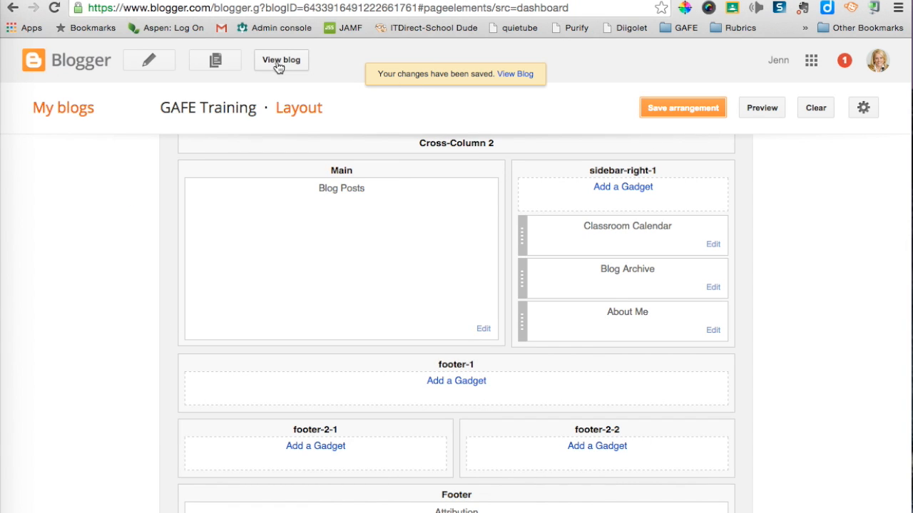
{"action": "left_click", "coordinate": [280, 60]}
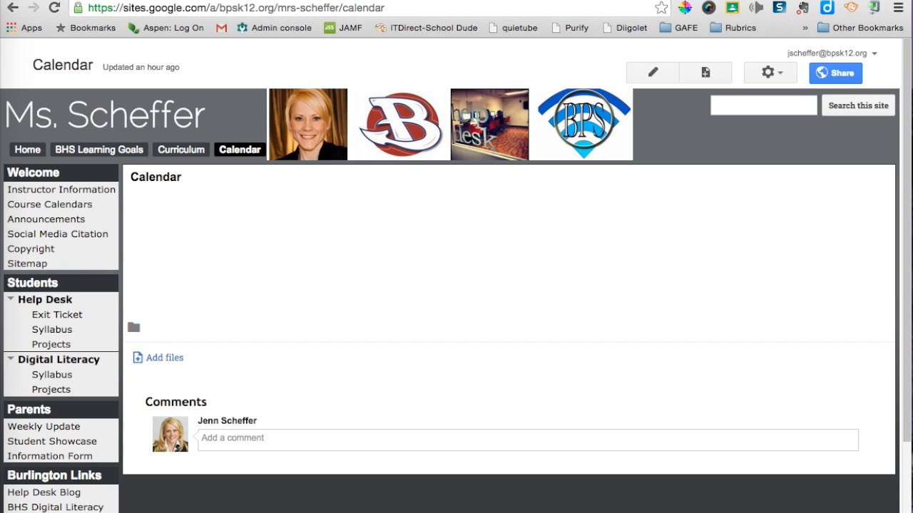
{"action": "mouse_move", "coordinate": [277, 114]}
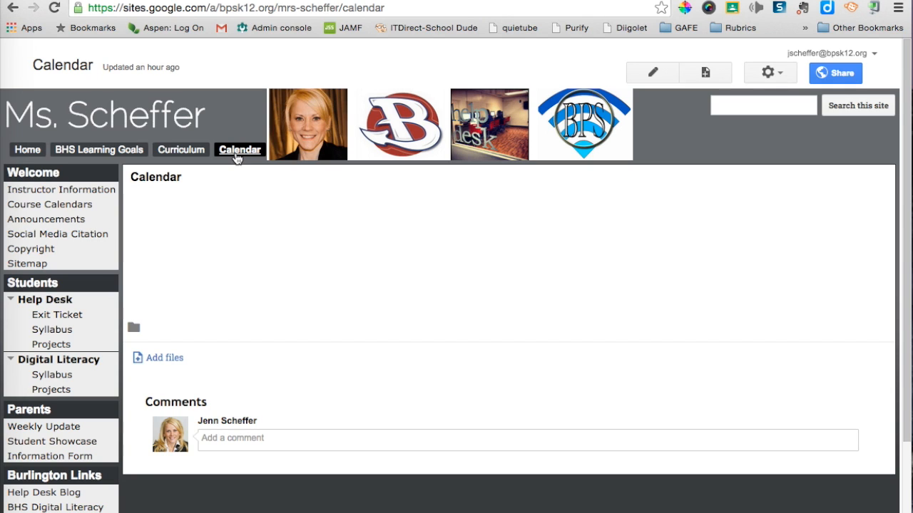
{"action": "mouse_move", "coordinate": [651, 73]}
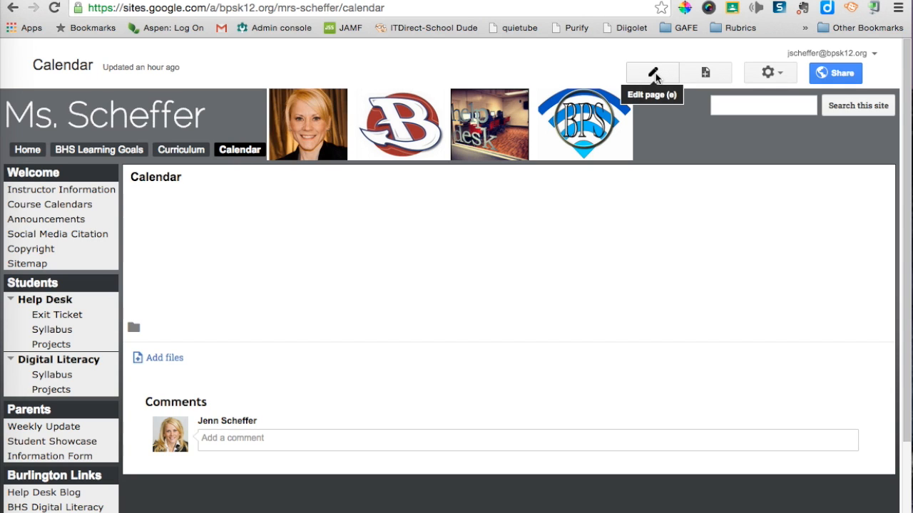
Switch the Google Sites Calendar page to edit mode and show the Insert menu.
{"action": "left_click", "coordinate": [650, 73]}
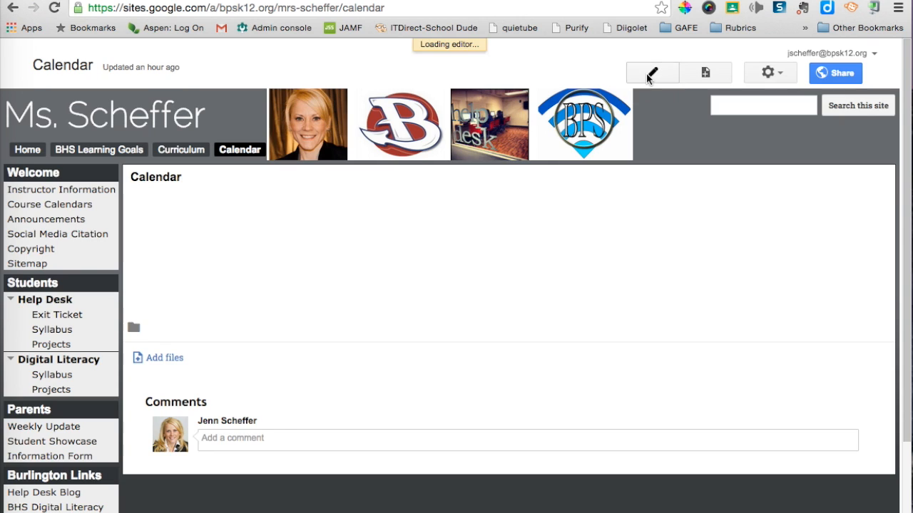
{"action": "left_click", "coordinate": [651, 73]}
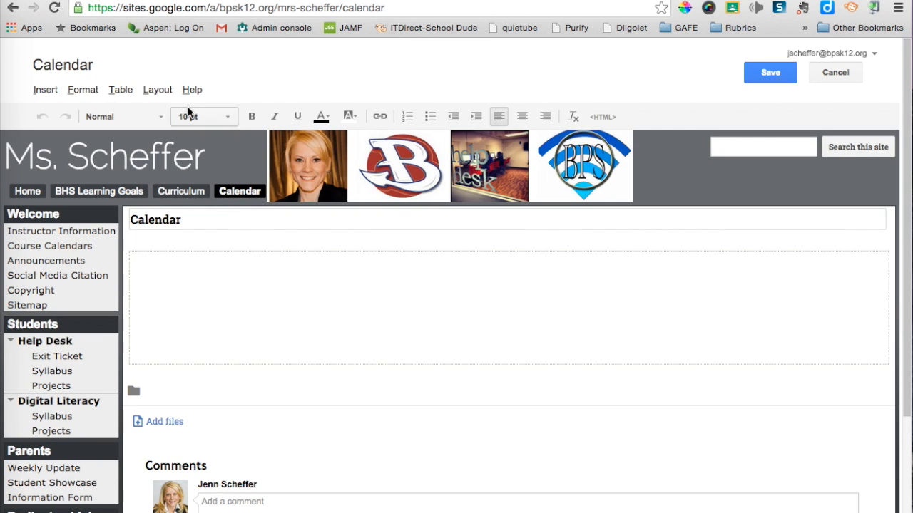
{"action": "left_click", "coordinate": [44, 89]}
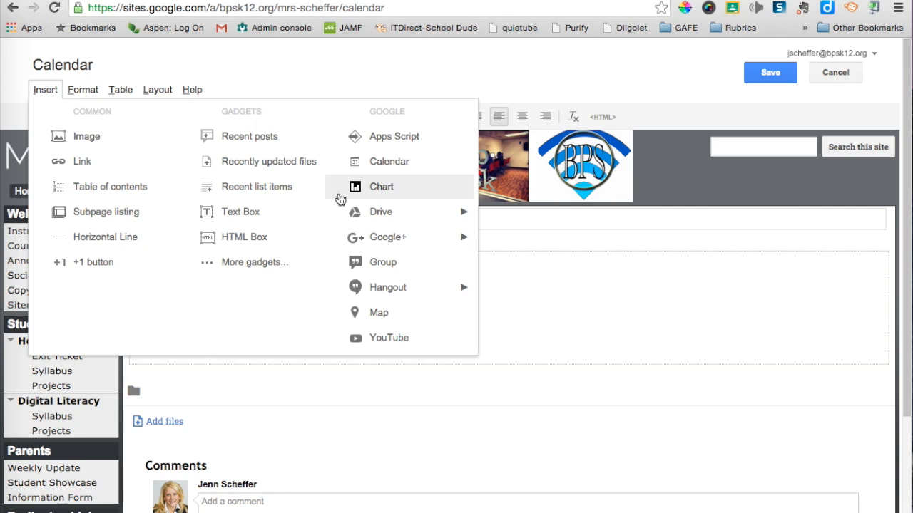
Insert a Calendar gadget for GAFE Training Class and toggle its Include title option.
{"action": "left_click", "coordinate": [381, 187]}
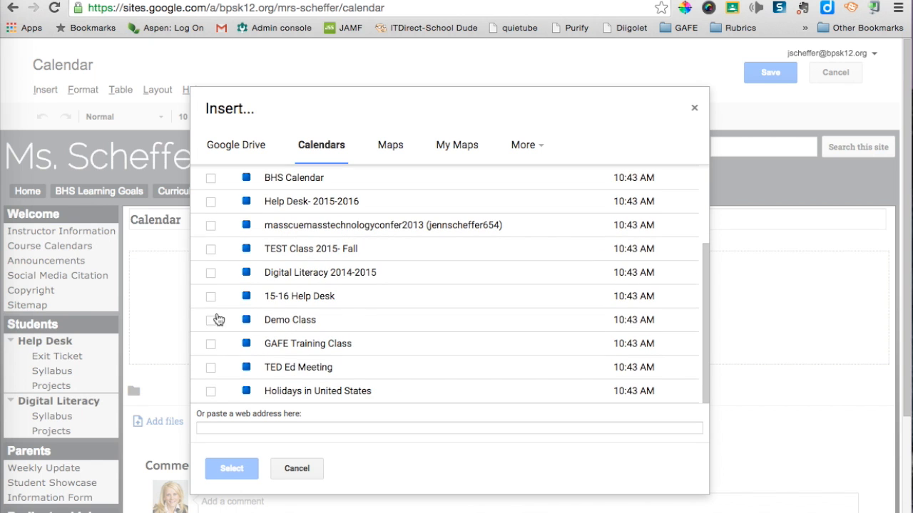
{"action": "left_click", "coordinate": [211, 344]}
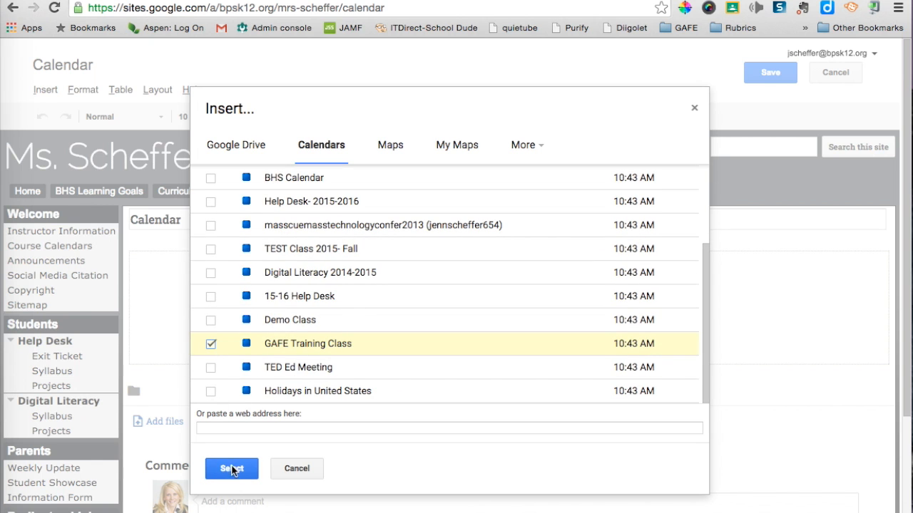
{"action": "left_click", "coordinate": [230, 468]}
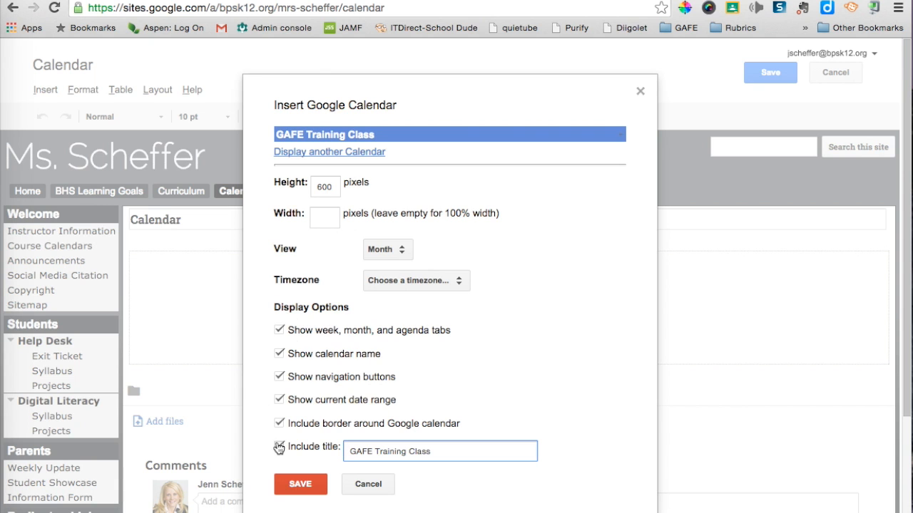
{"action": "left_click", "coordinate": [300, 484]}
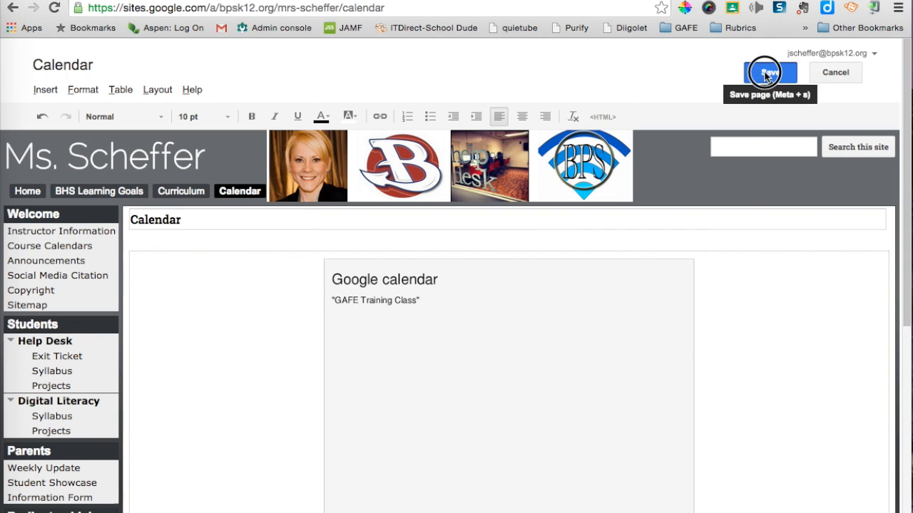
Save the Google Sites Calendar page so the GAFE Training Class calendar displays.
{"action": "left_click", "coordinate": [769, 72]}
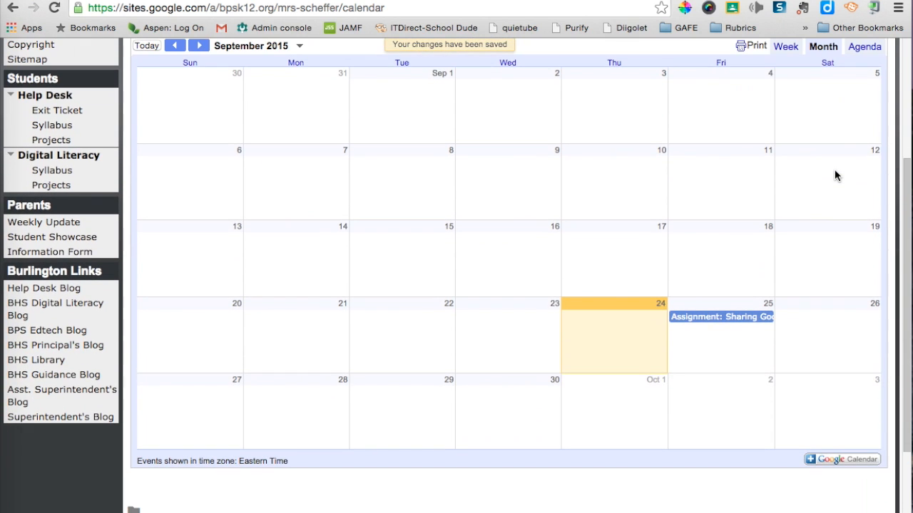
{"action": "mouse_move", "coordinate": [814, 454]}
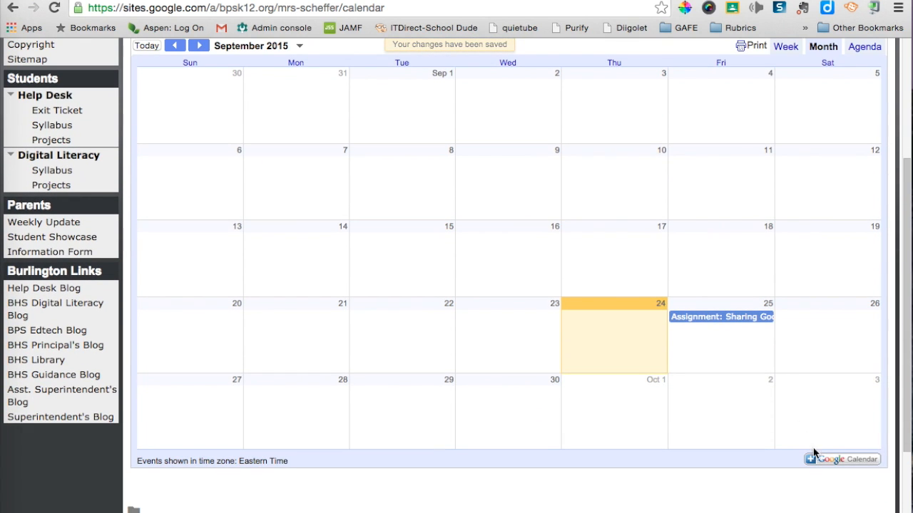